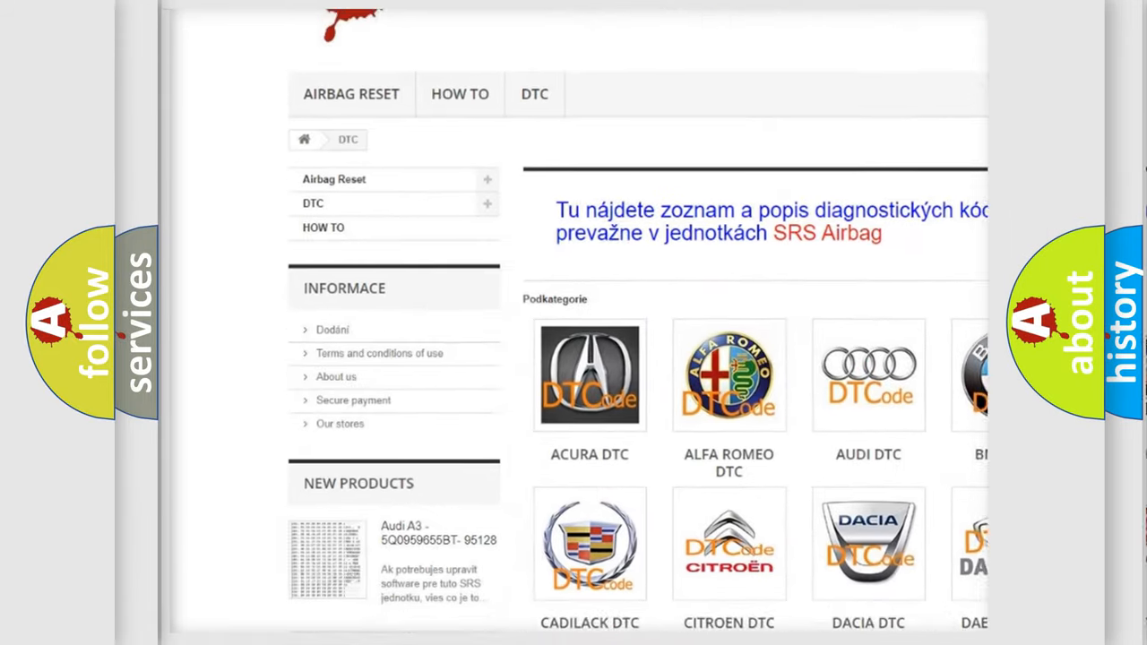
Scroll the DTC page down past the brand categories, then back up.
scroll(down, 3)
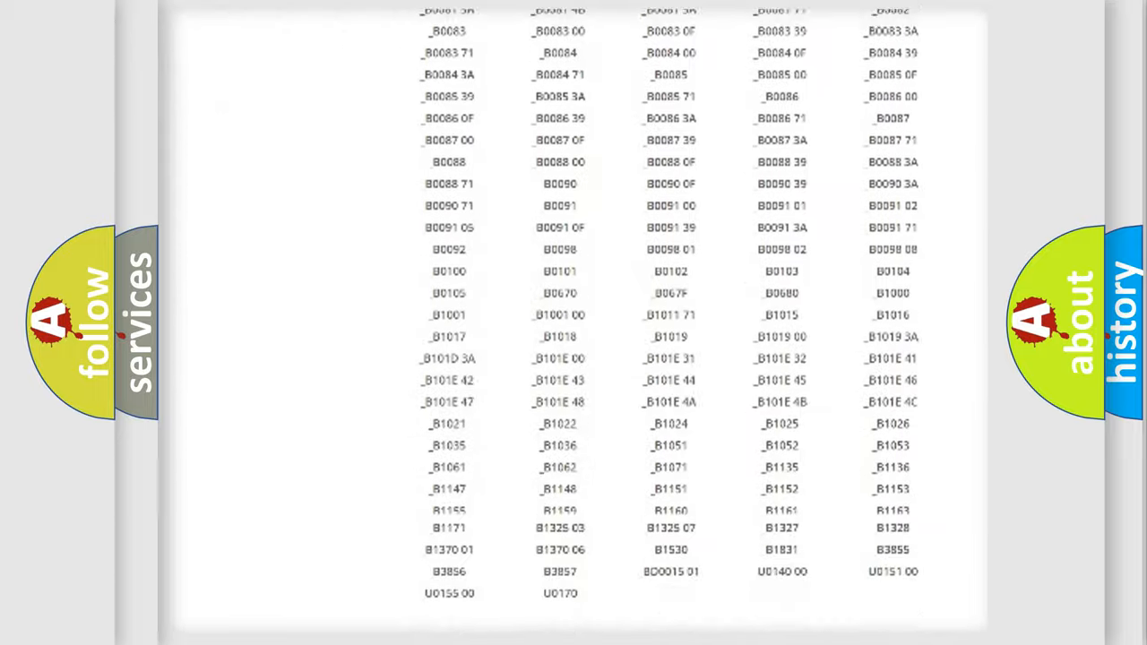
scroll(up, 3)
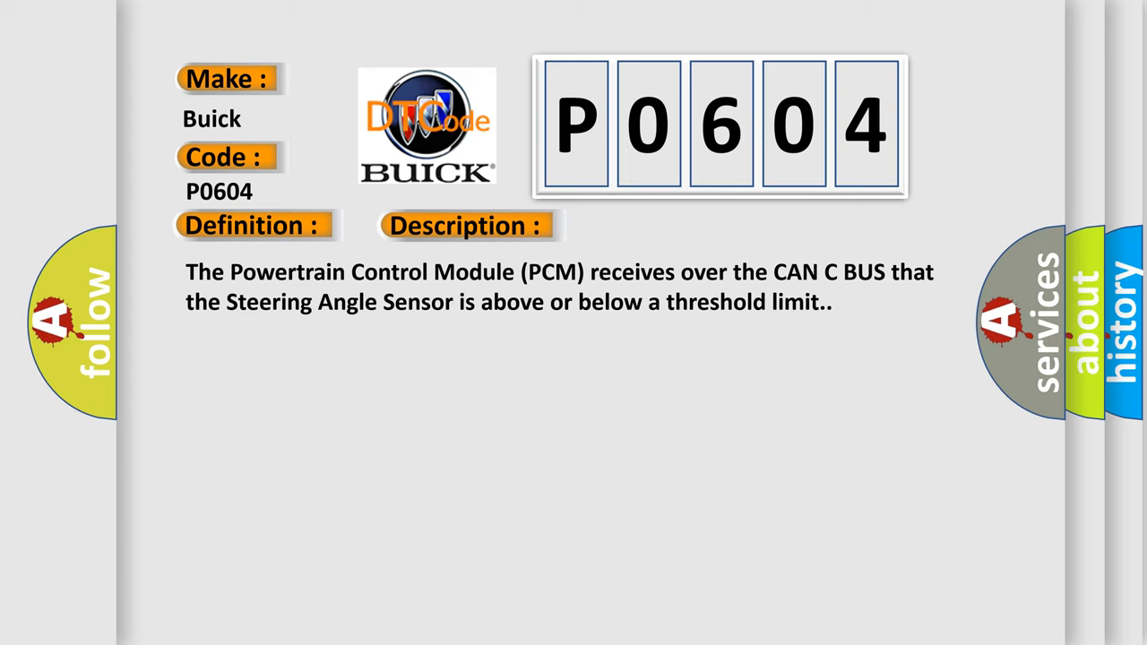
Advance to the slide listing P0604 causes: steering angle sensor, restraint controller, power steering module.
click(657, 225)
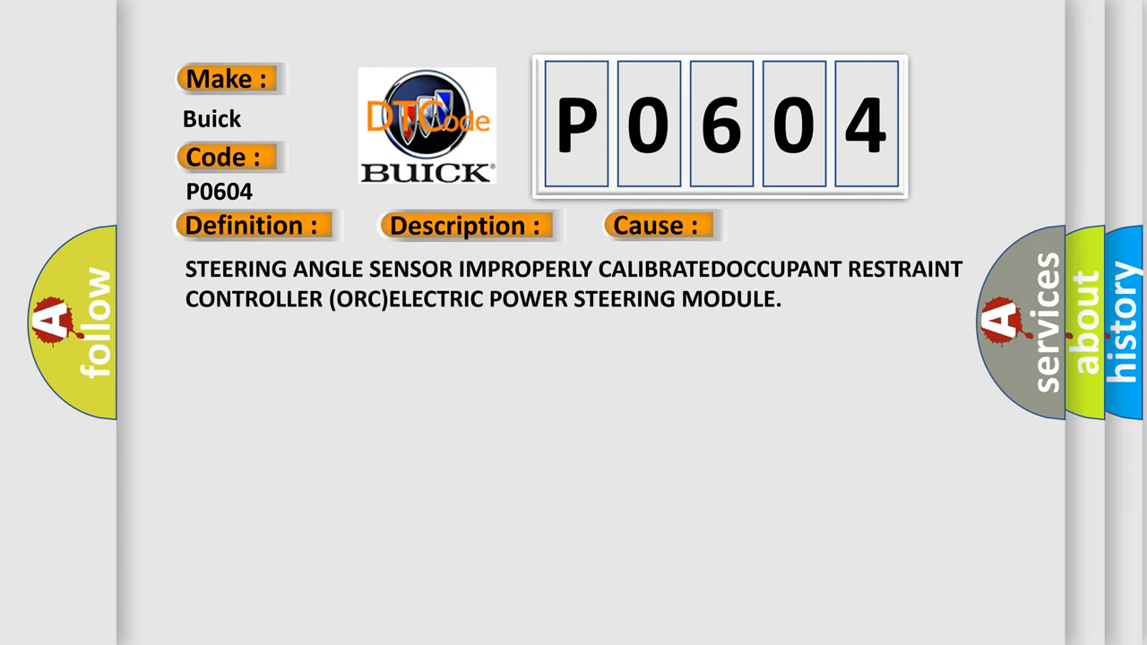